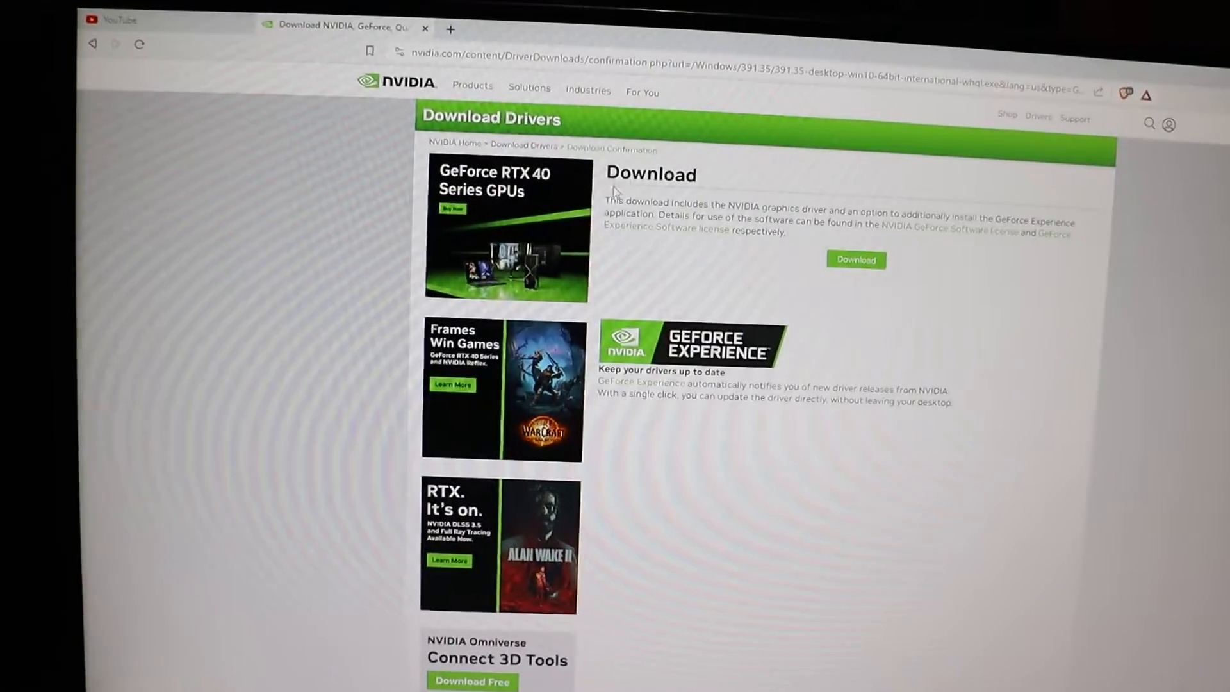
# Return to the driver page and download the 445.39 MB Game Ready Driver 391.35.
pyautogui.click(855, 259)
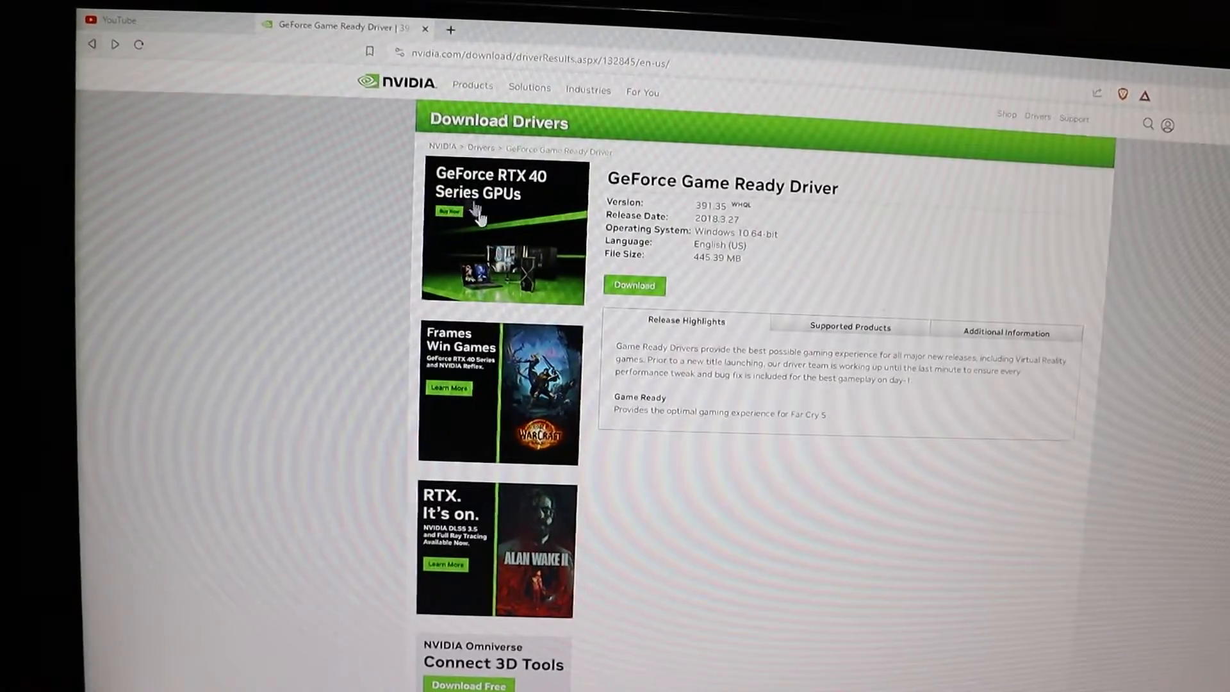
pyautogui.doubleClick(622, 184)
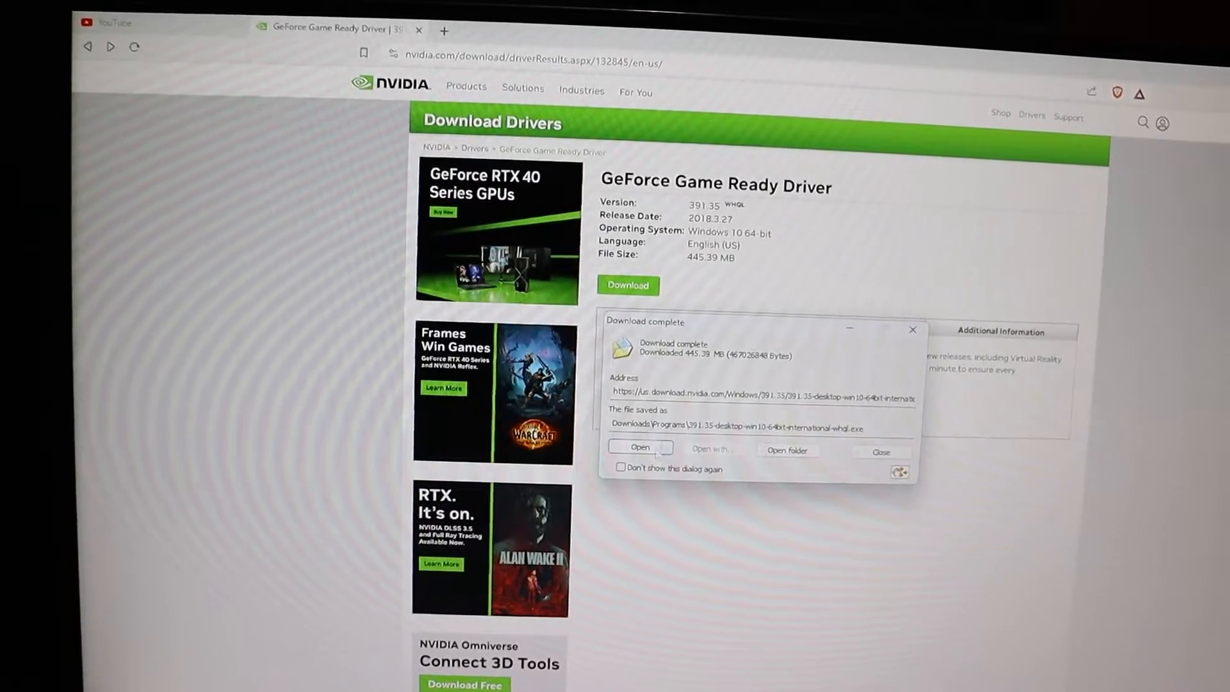
# Open the downloaded driver 391.35 file and approve its launch.
pyautogui.click(880, 452)
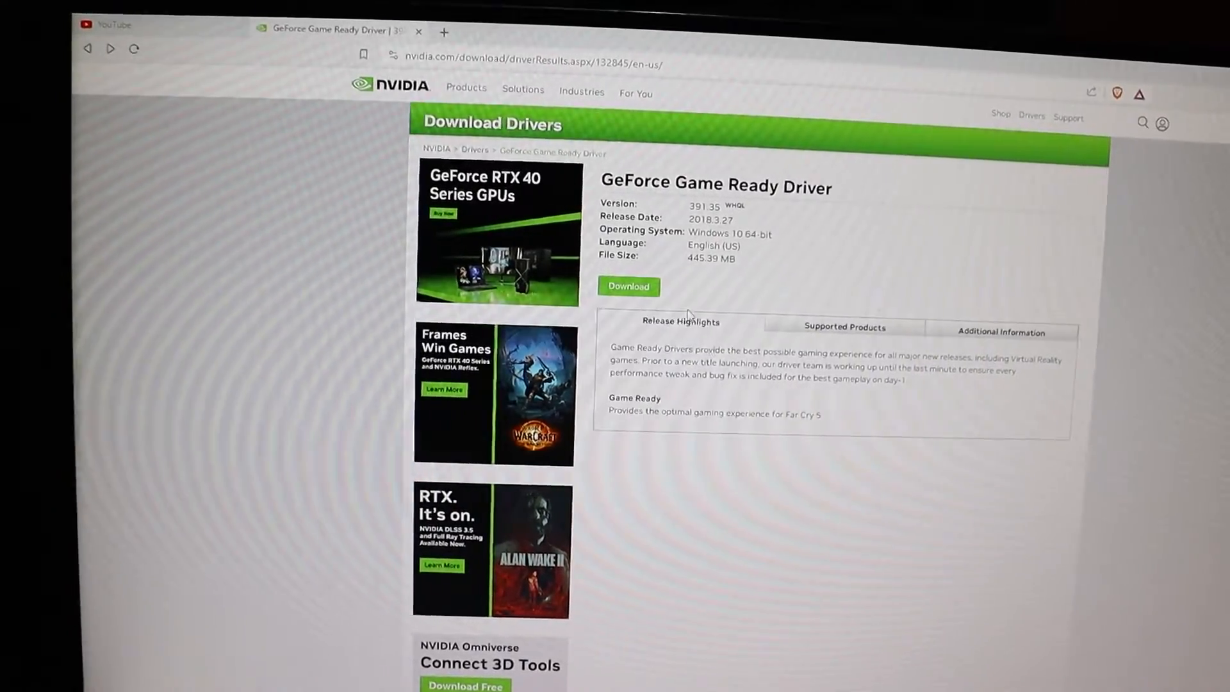
pyautogui.click(628, 285)
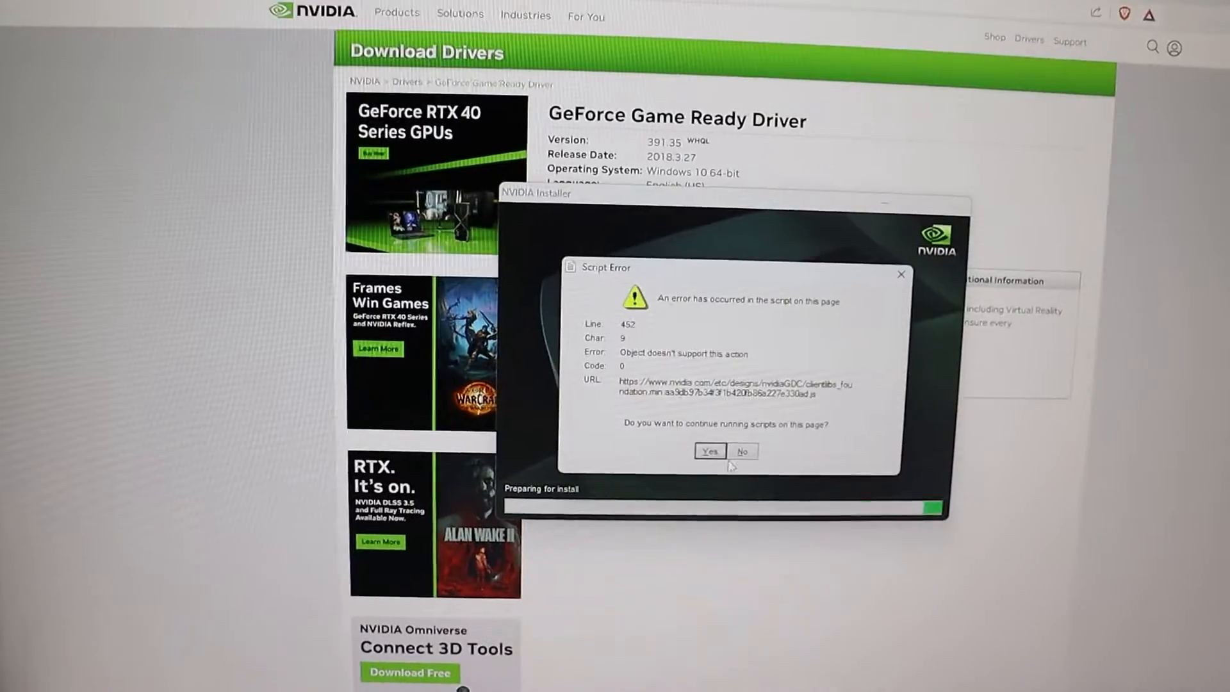
# Answer Yes to both Script Error prompts so installation continues.
pyautogui.click(708, 451)
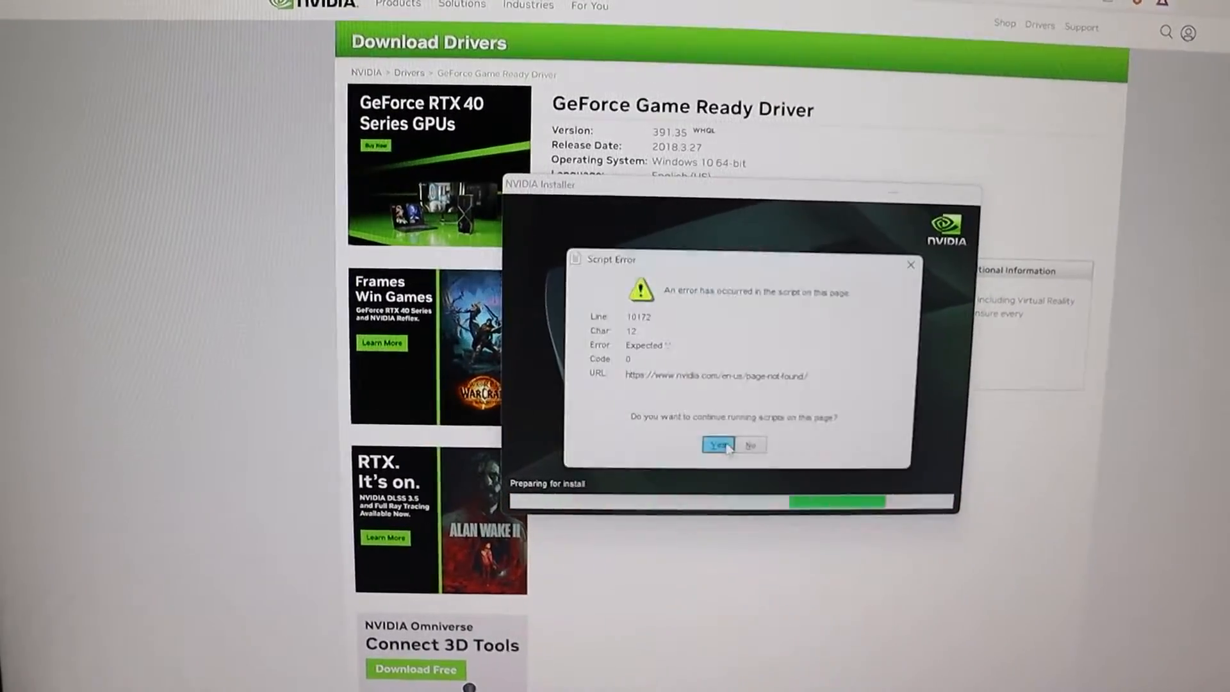
pyautogui.click(716, 444)
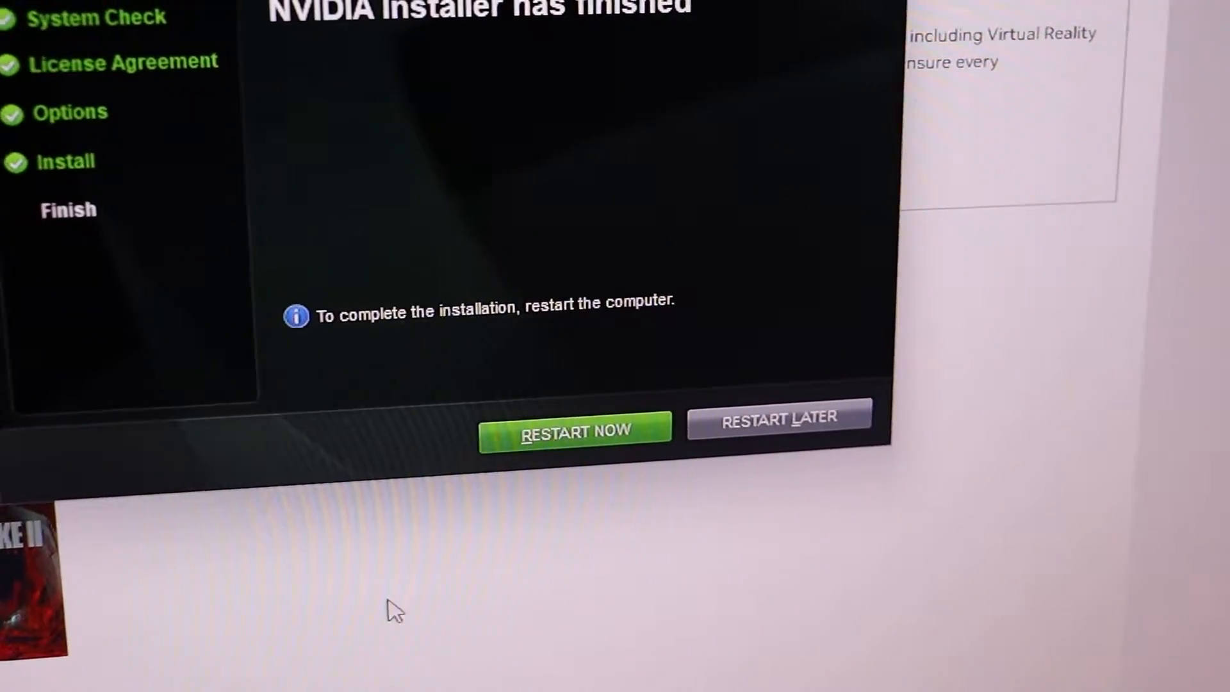
# Choose Restart Now on the installer's finished screen.
pyautogui.click(576, 430)
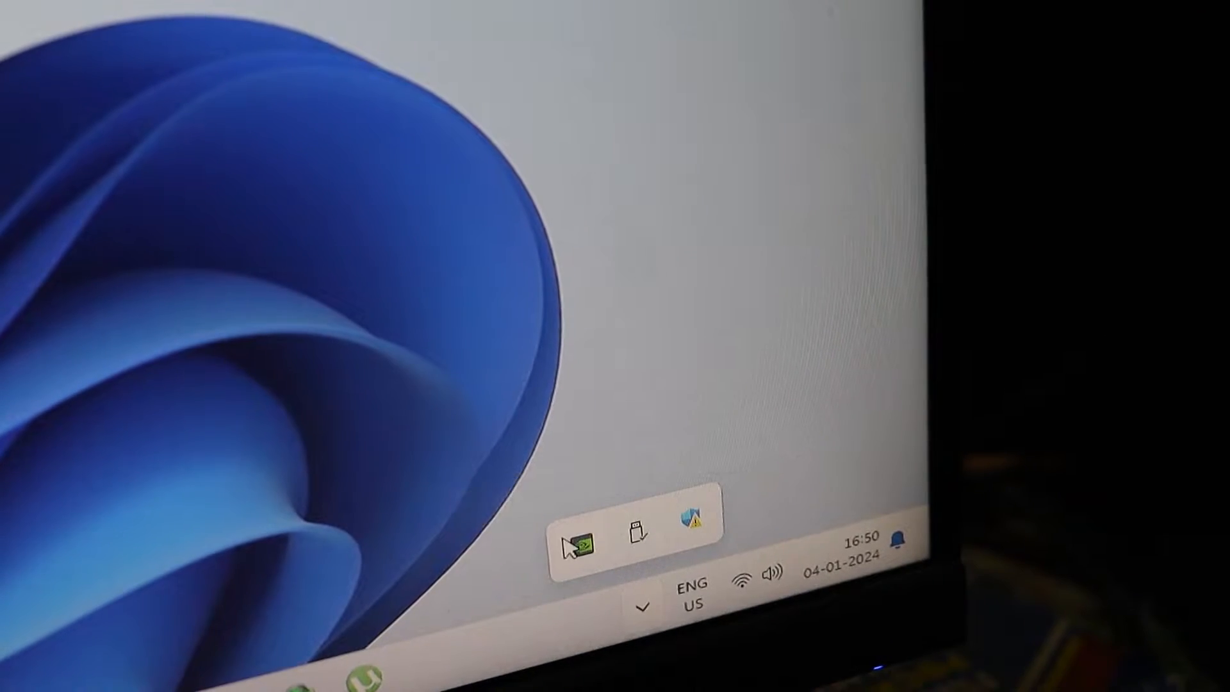